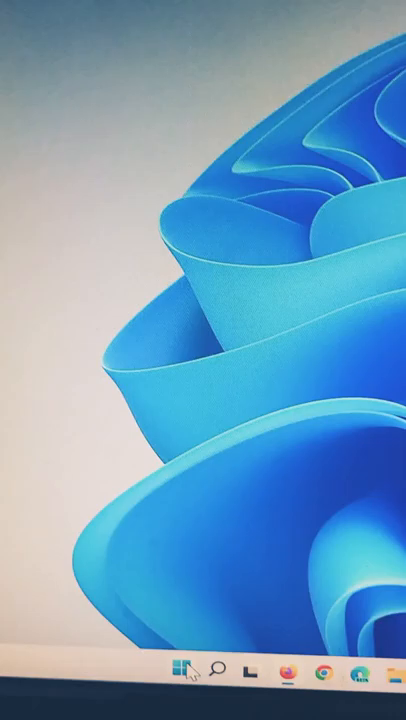
Open Windows Settings from the Start menu.
left_click(184, 667)
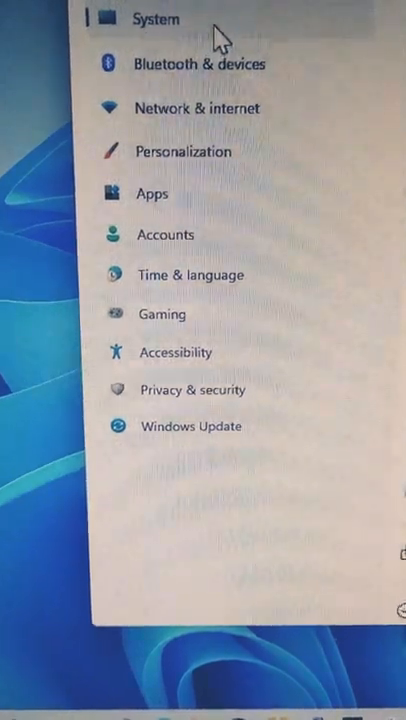
Go to Bluetooth & devices and open the Mouse settings page.
left_click(197, 62)
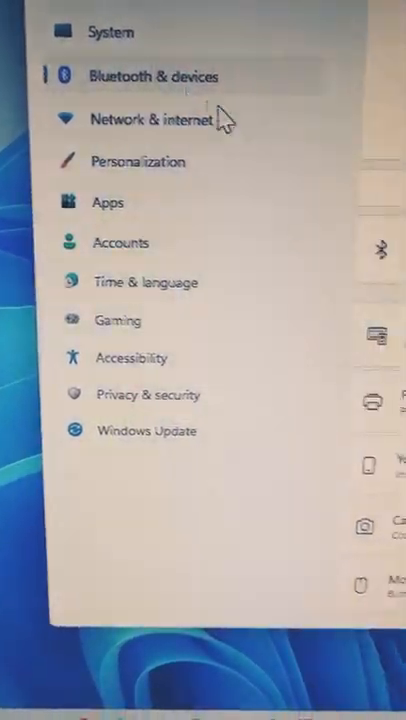
left_click(153, 76)
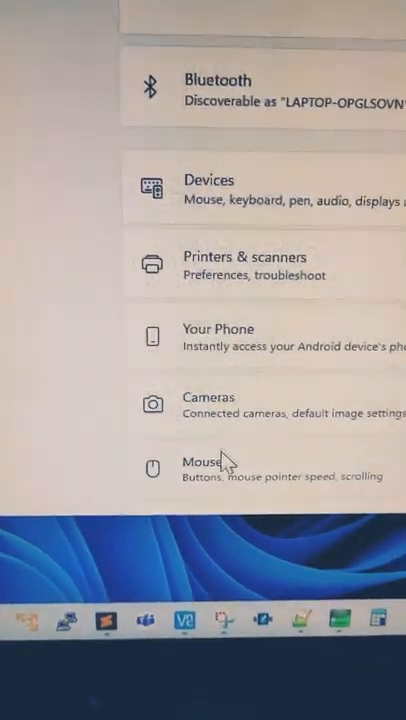
left_click(201, 462)
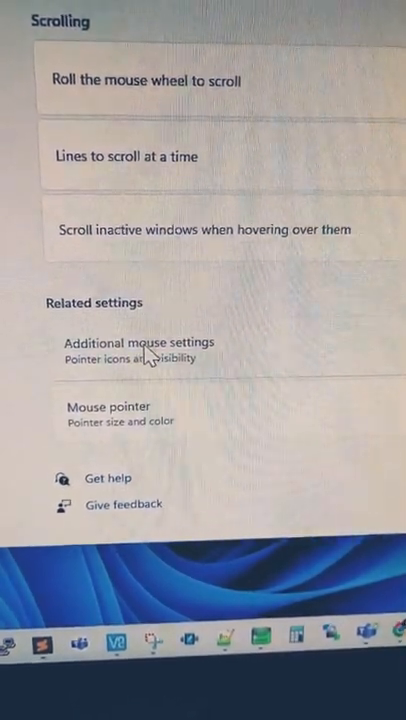
In Additional mouse settings, enable 'Show location of pointer when I press the CTRL key'.
left_click(134, 341)
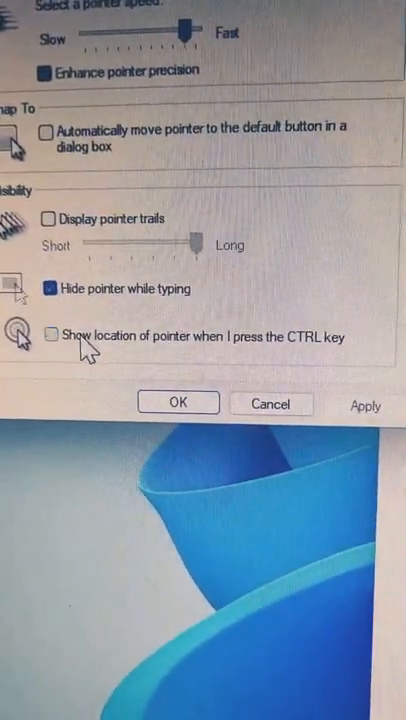
left_click(47, 336)
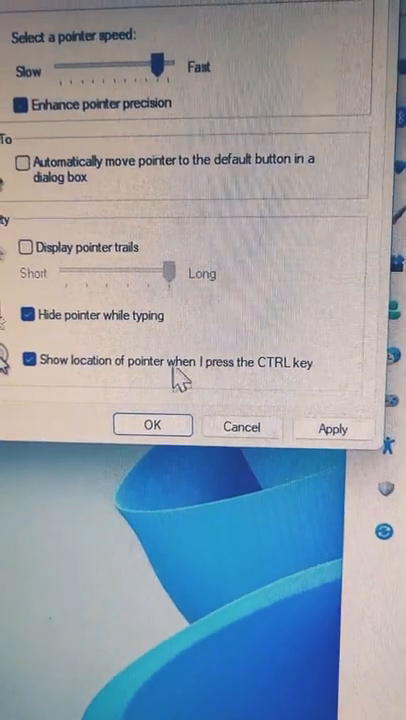